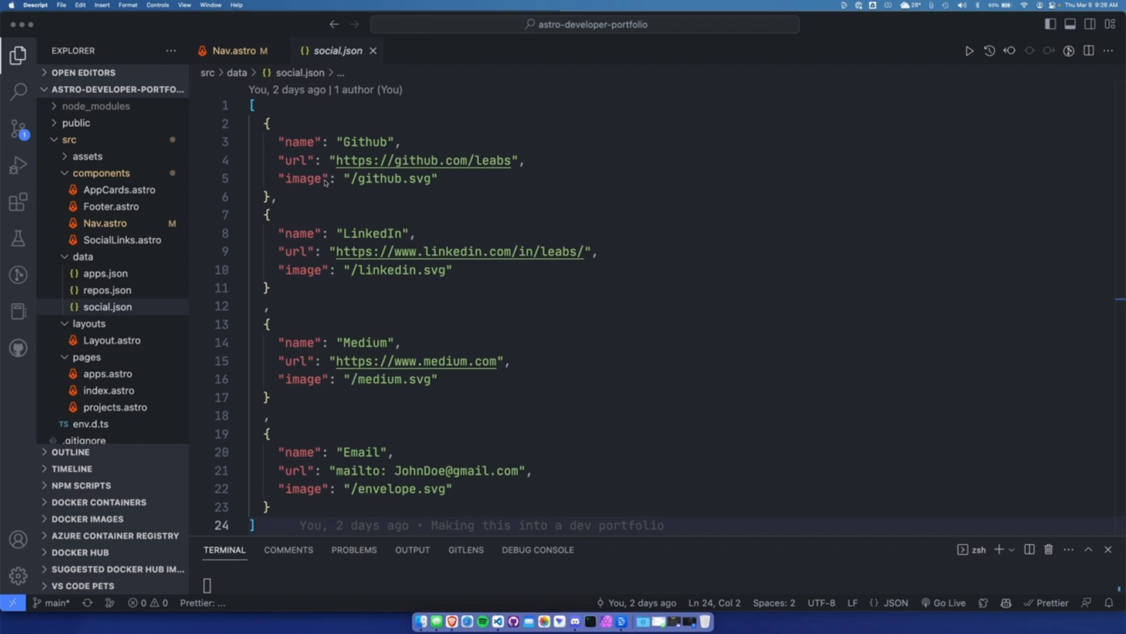
mouse_move(130, 313)
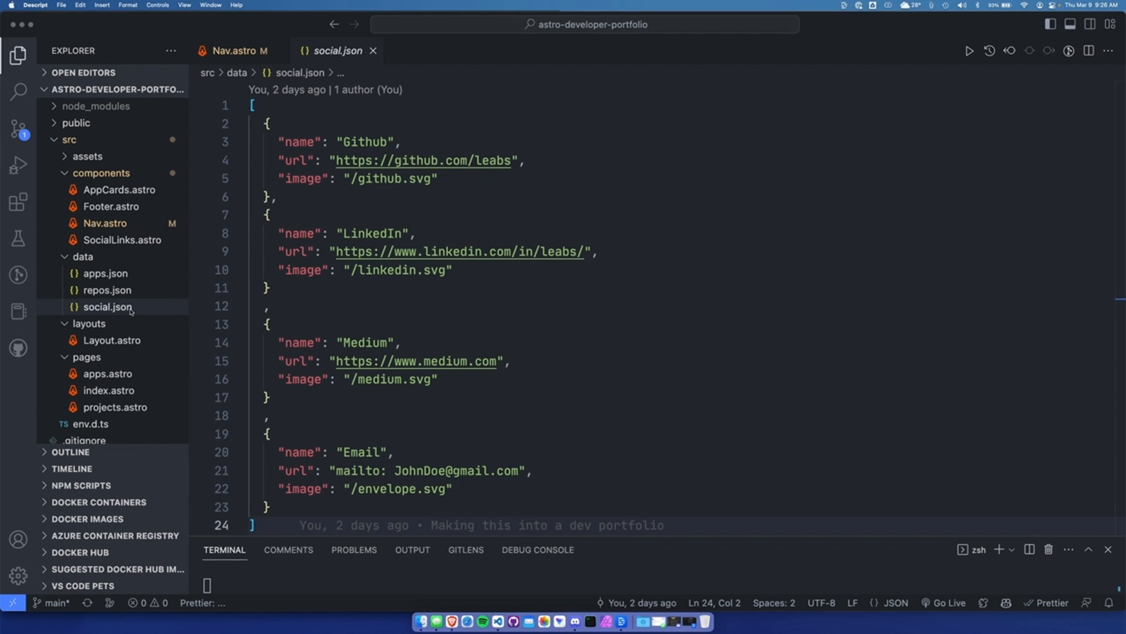
- Add a comma to the social.json entries, leaving the file unsaved
click(83, 257)
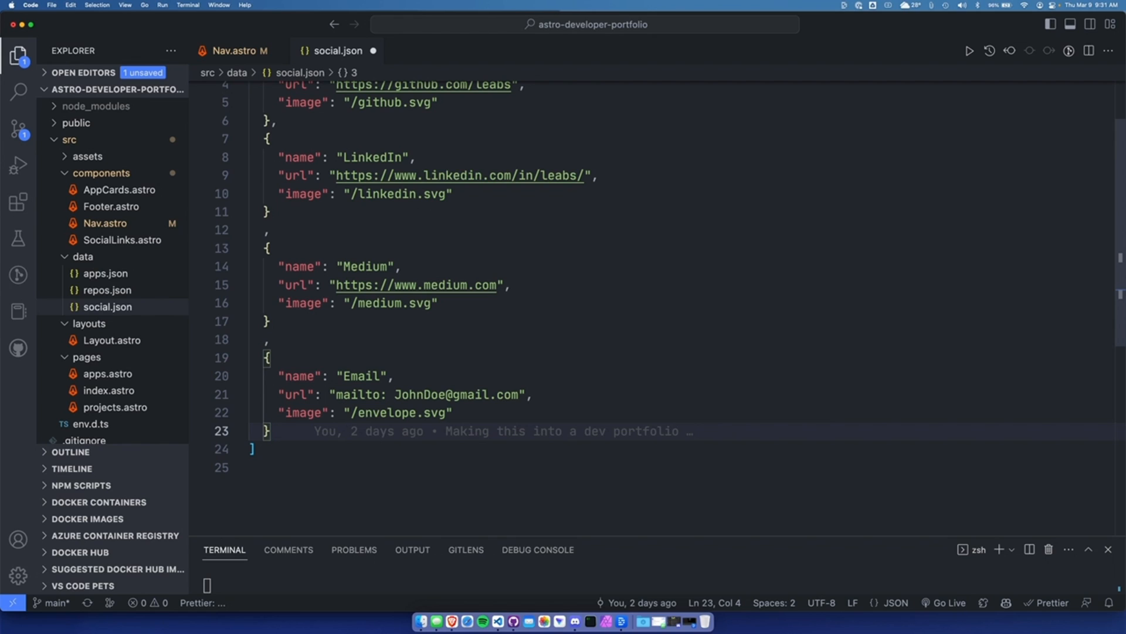
text(,)
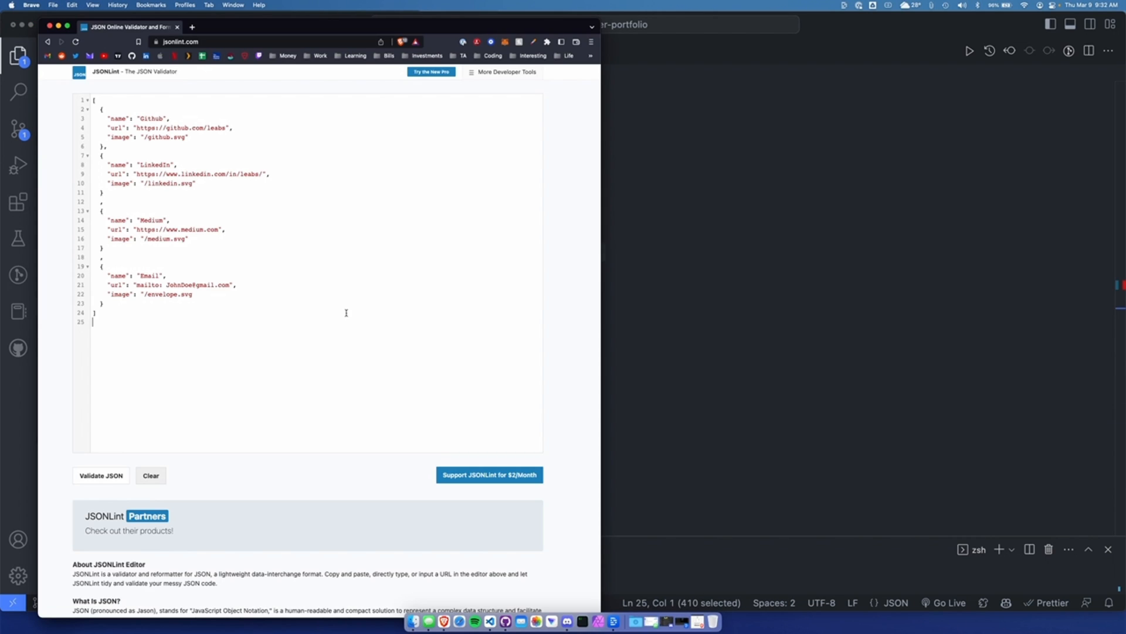
mouse_move(351, 439)
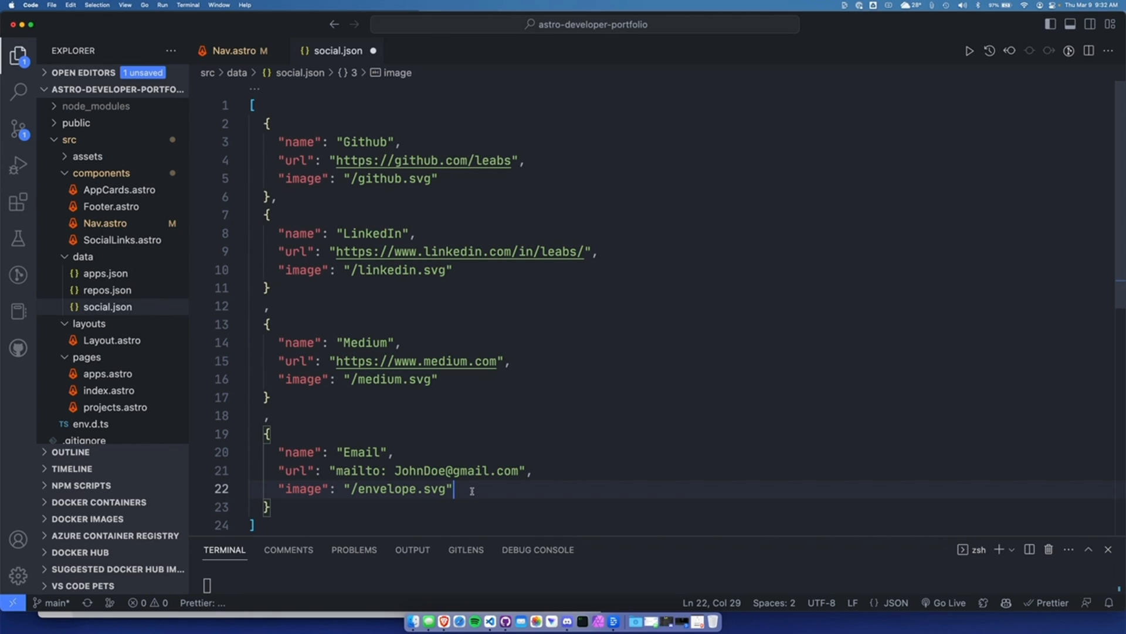
- Place the cursor after the Email image path in social.json
click(122, 239)
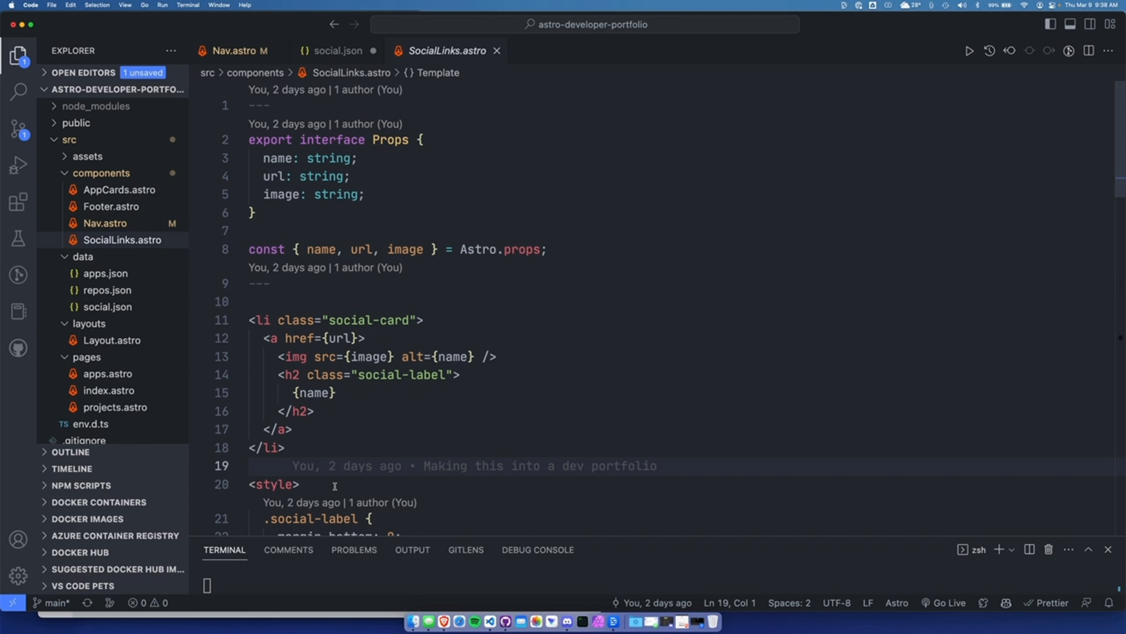
- Review the SocialLinks.astro Props interface and its url prop
click(248, 466)
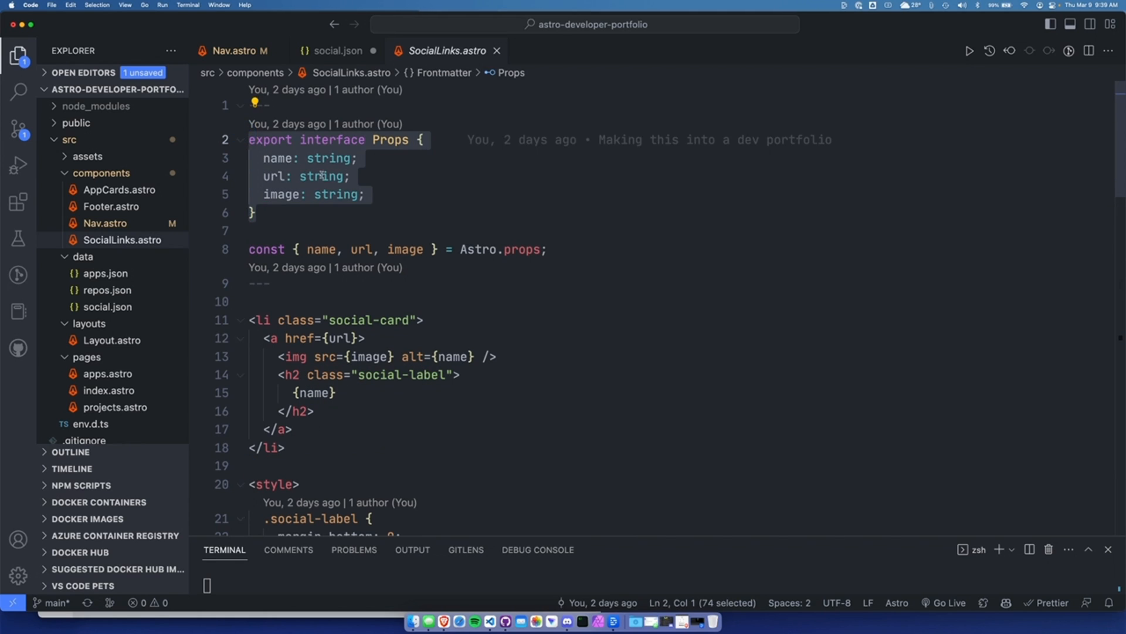
click(331, 176)
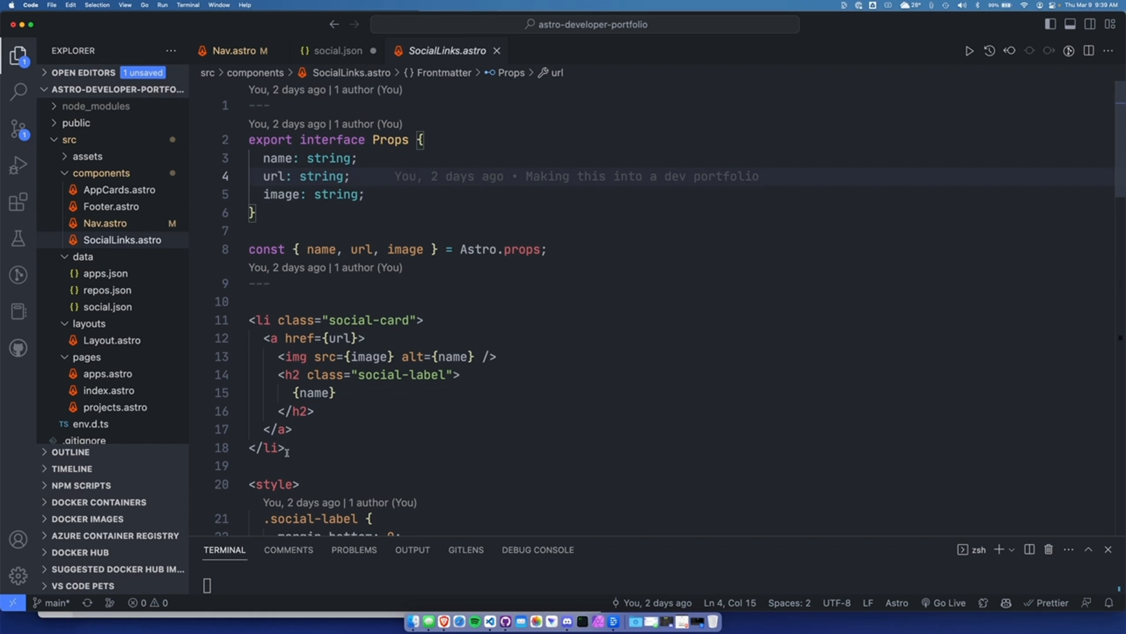
double_click(343, 338)
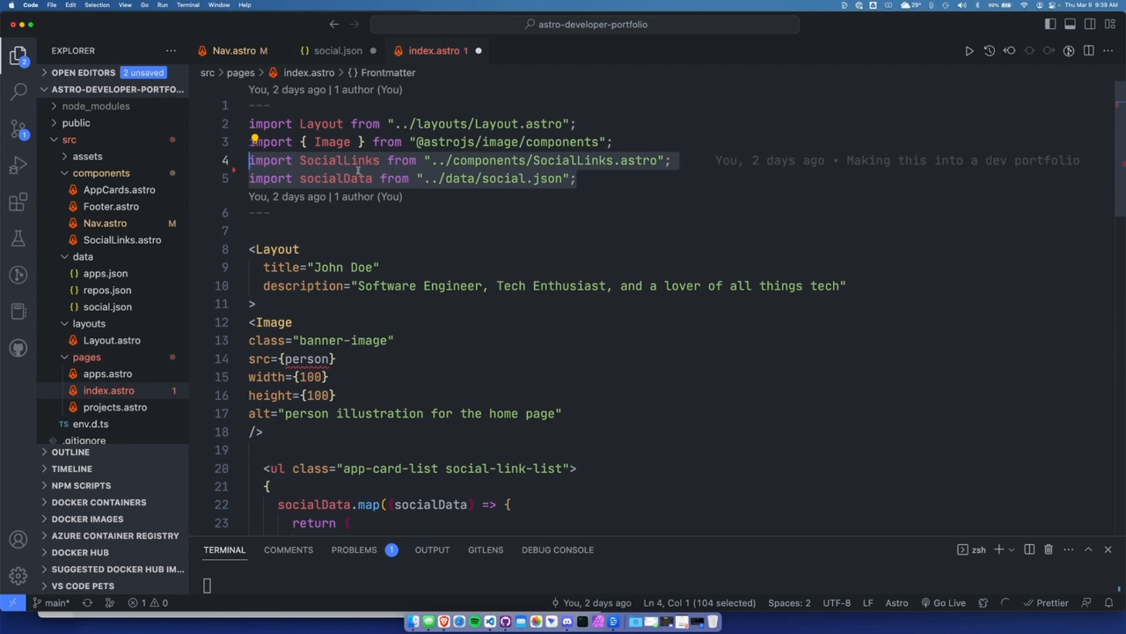
mouse_move(340, 161)
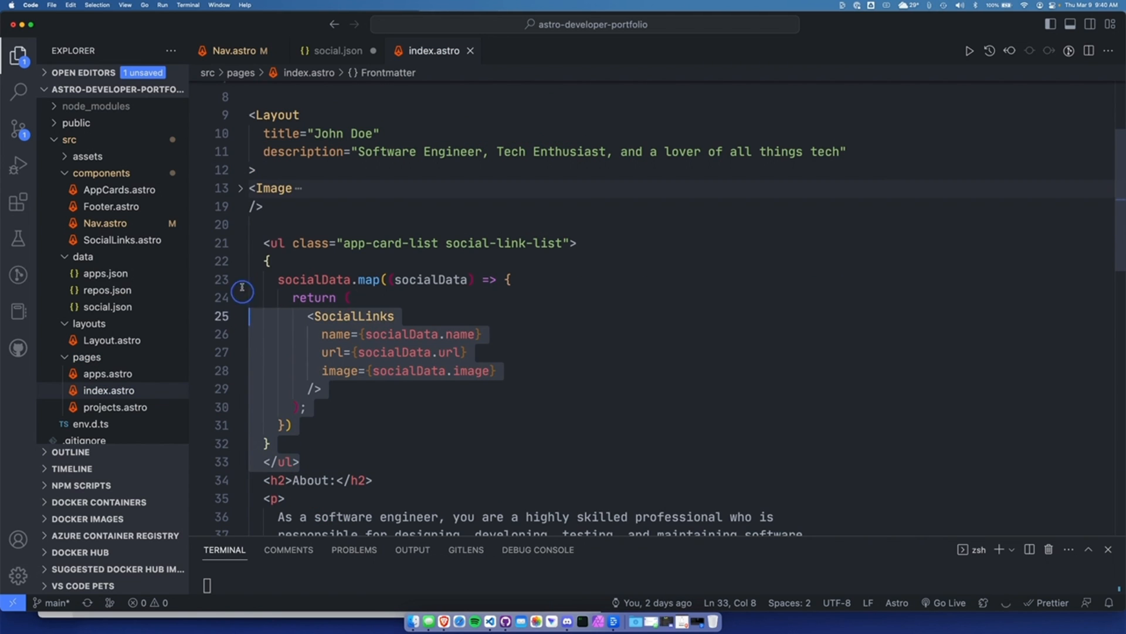
mouse_move(273, 243)
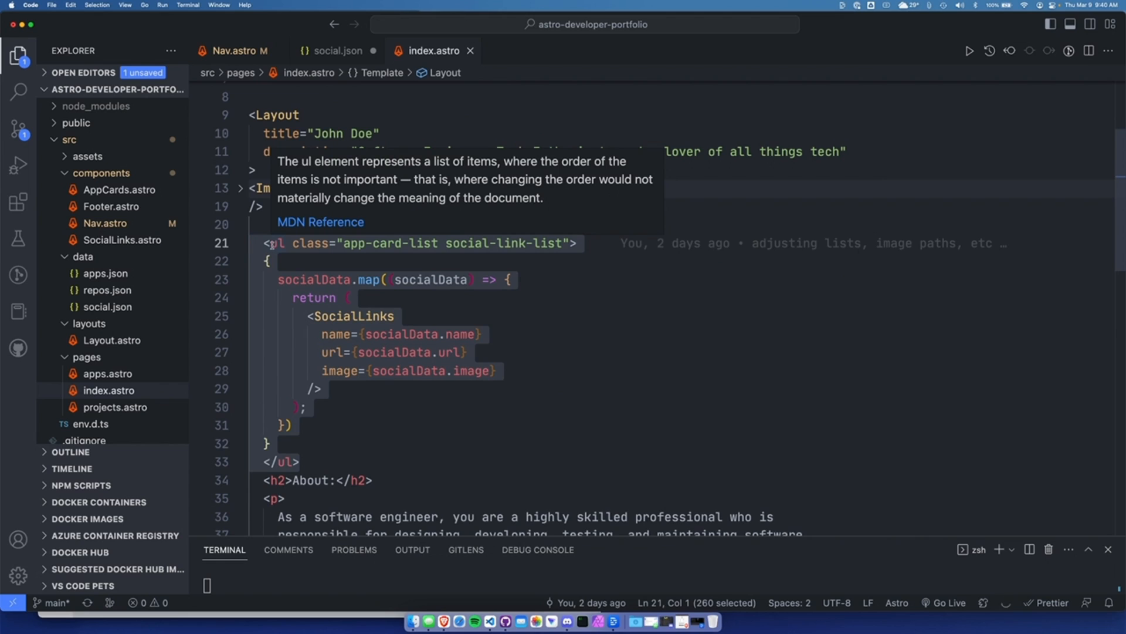
- Select the ul tag and the SocialLinks element in index.astro's mapped list
click(392, 243)
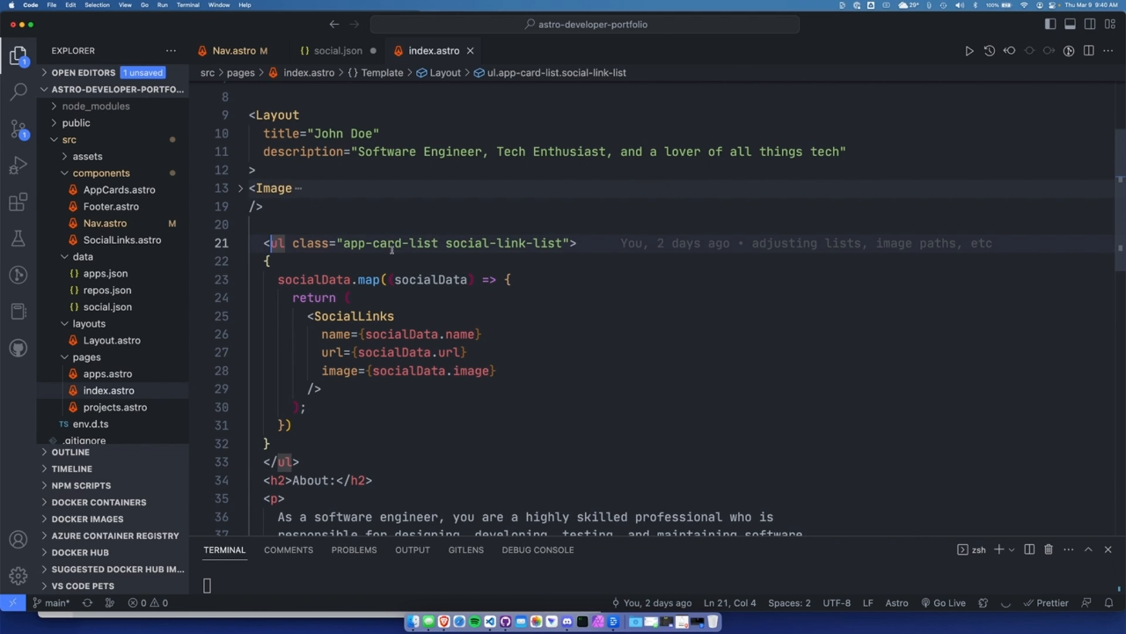
double_click(392, 243)
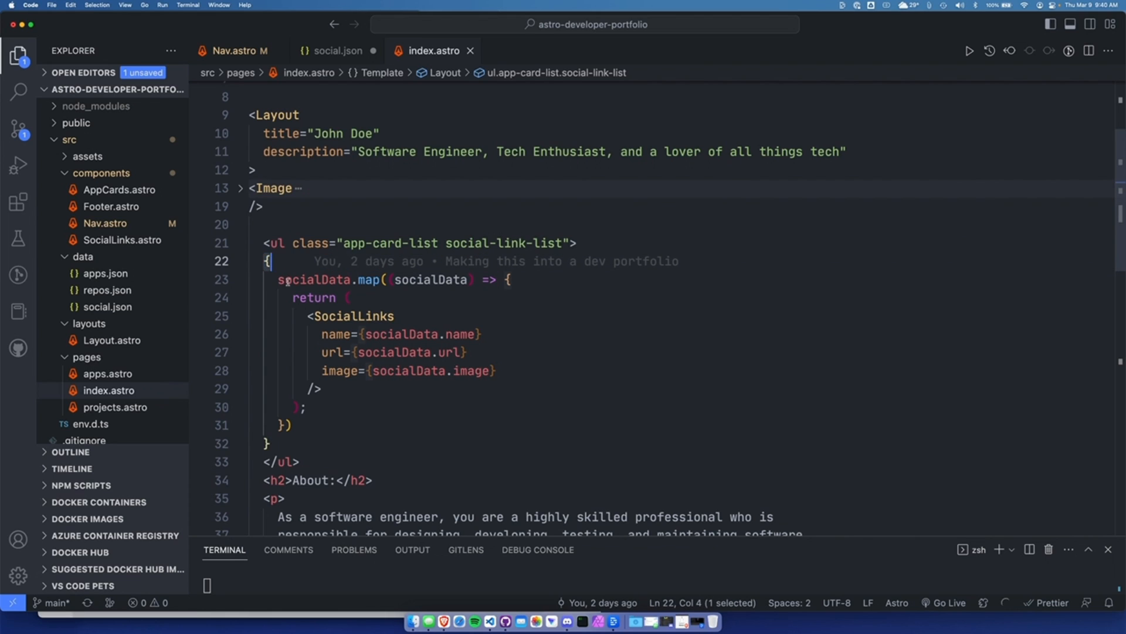
scroll(up, 3)
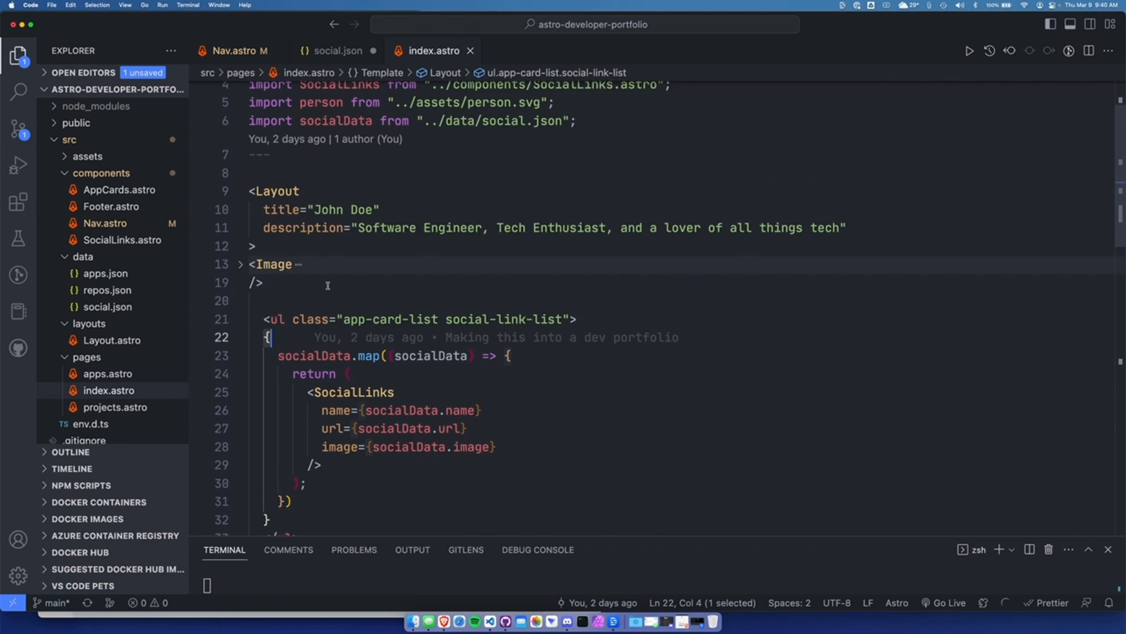
scroll(up, 3)
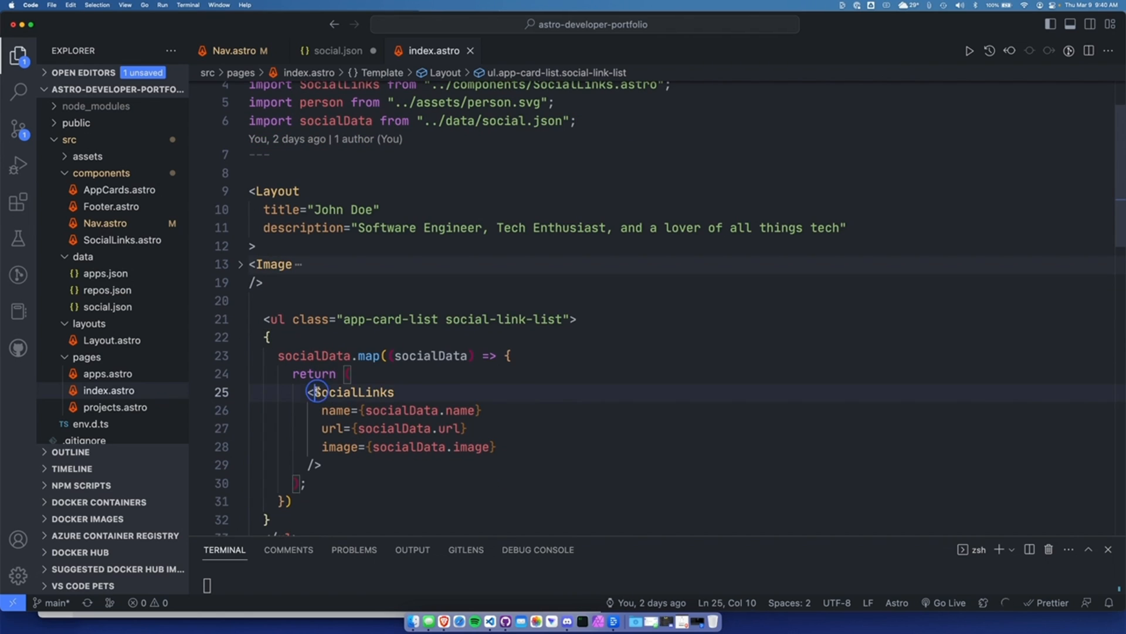
double_click(351, 392)
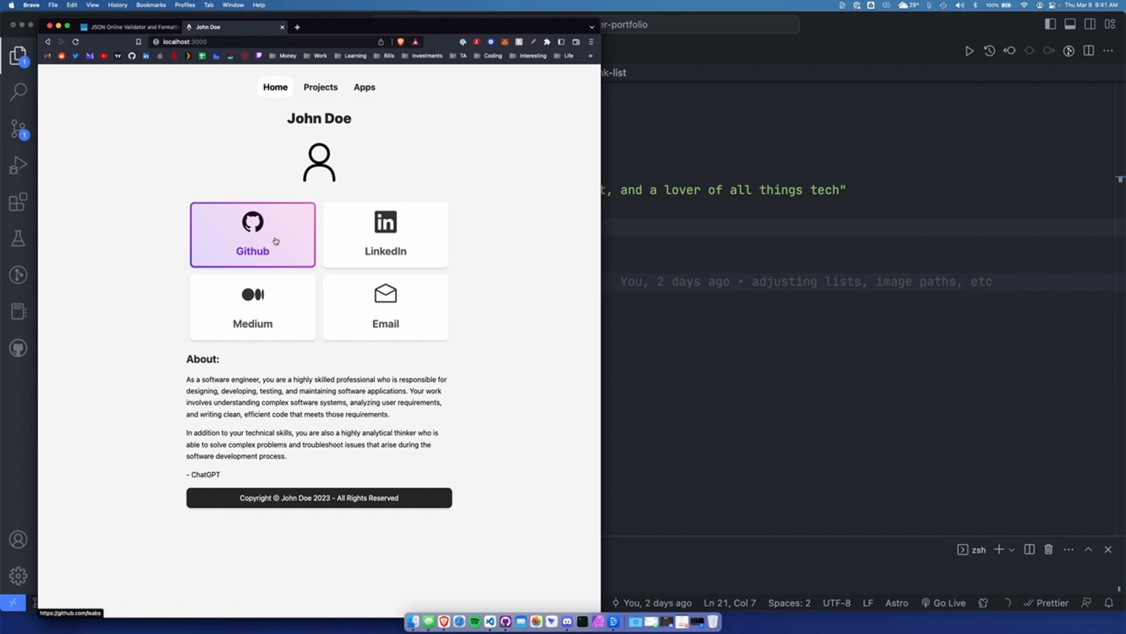
mouse_move(385, 306)
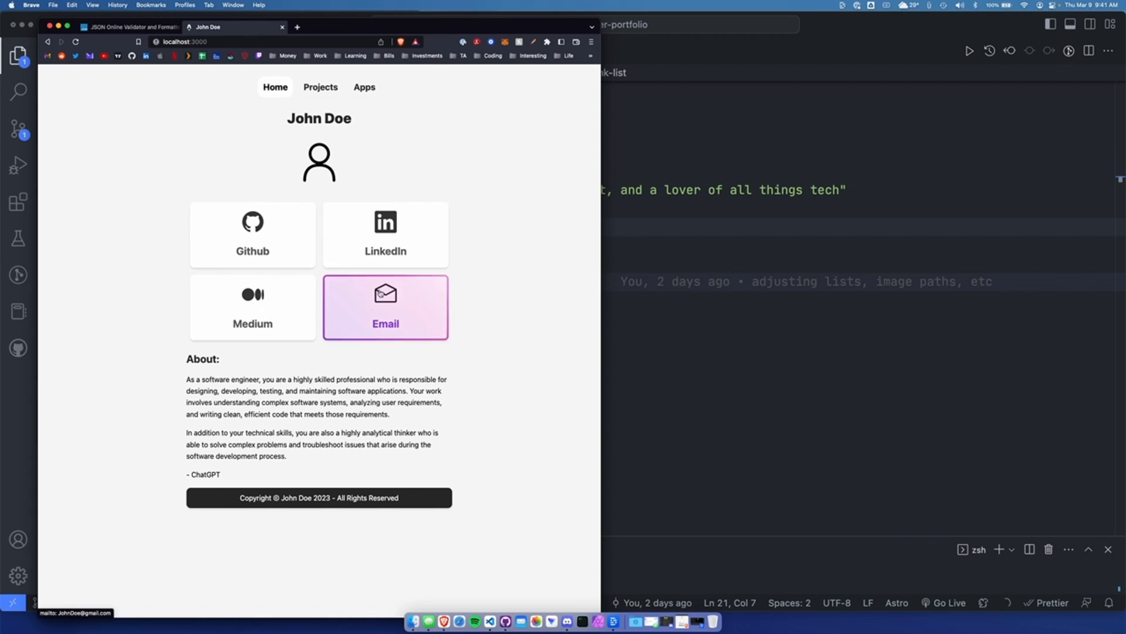
mouse_move(270, 312)
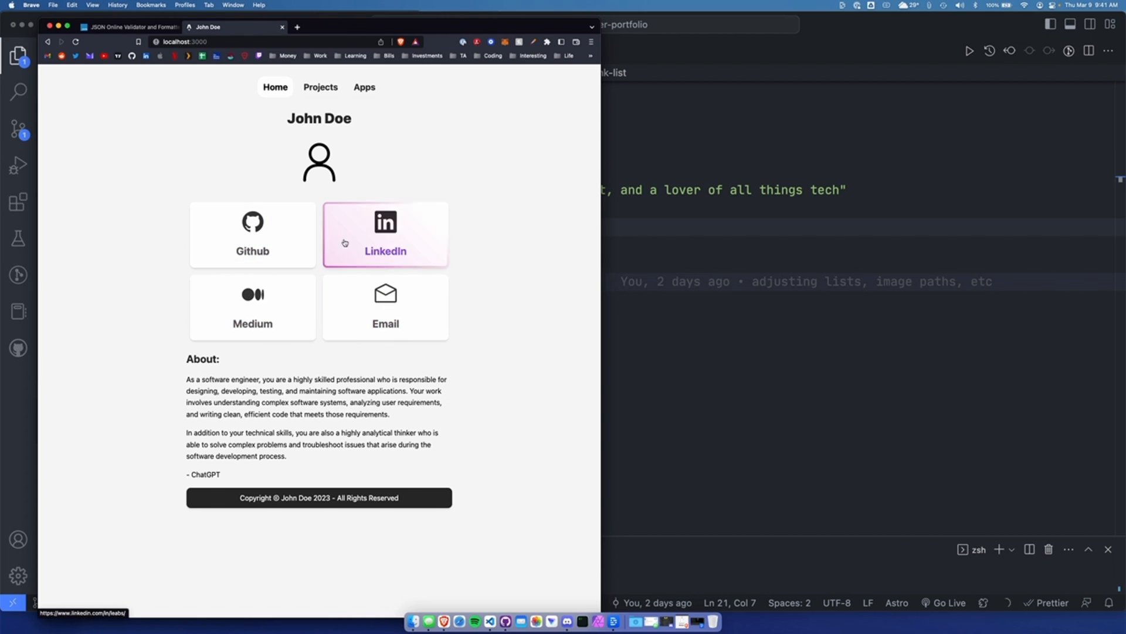
mouse_move(267, 242)
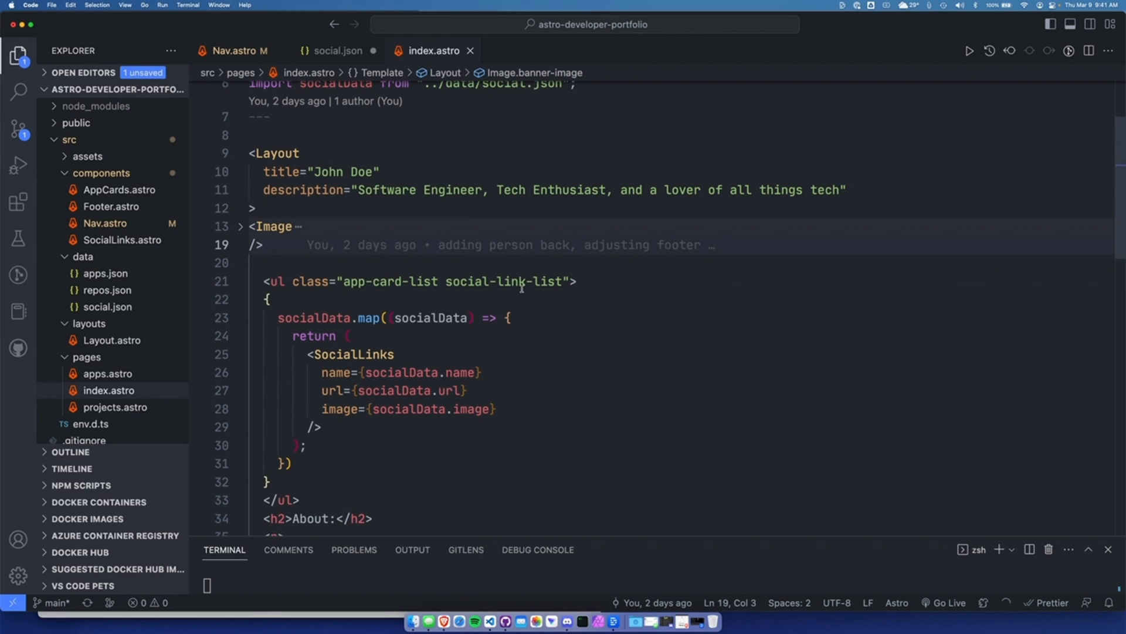
mouse_move(450, 612)
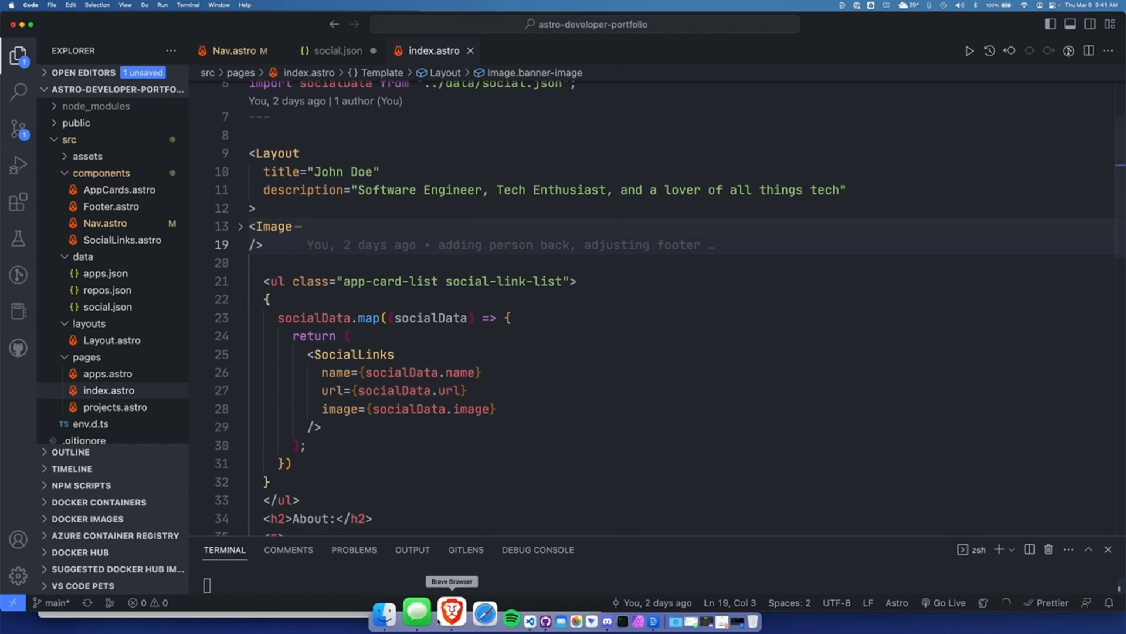
- Follow the Medium and Github cards on the portfolio home page in Brave
click(450, 613)
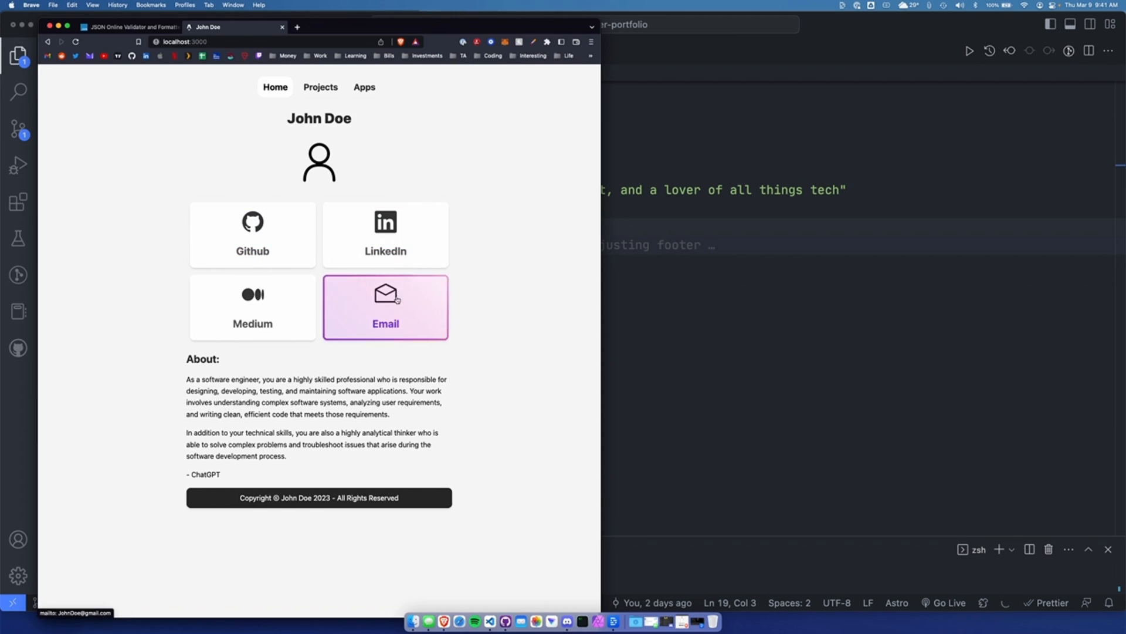
mouse_move(253, 308)
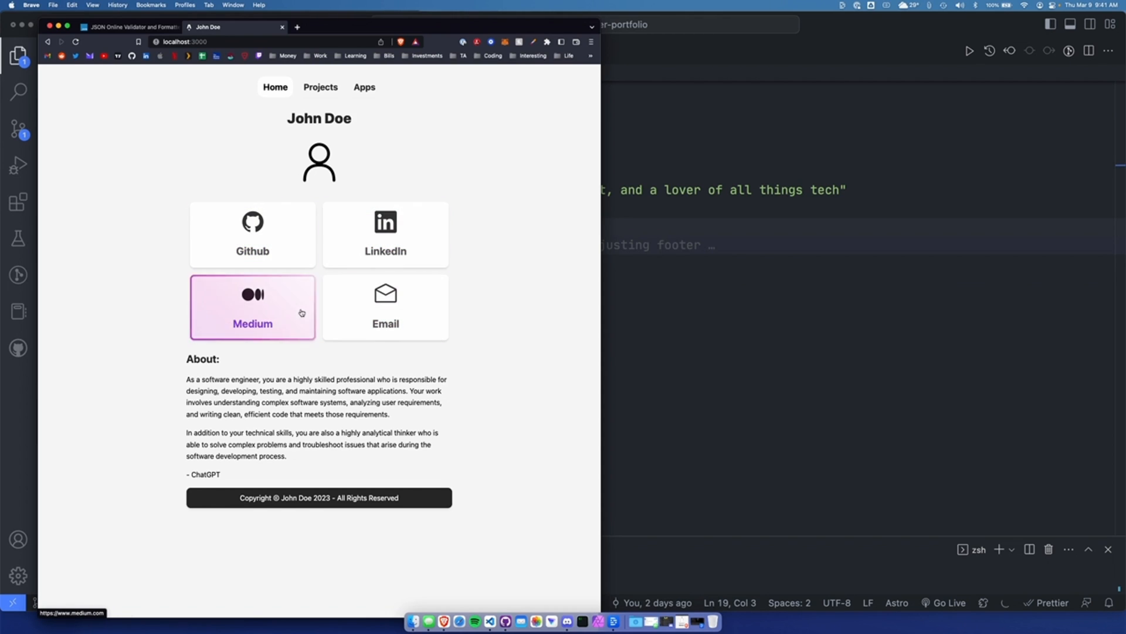
mouse_move(386, 234)
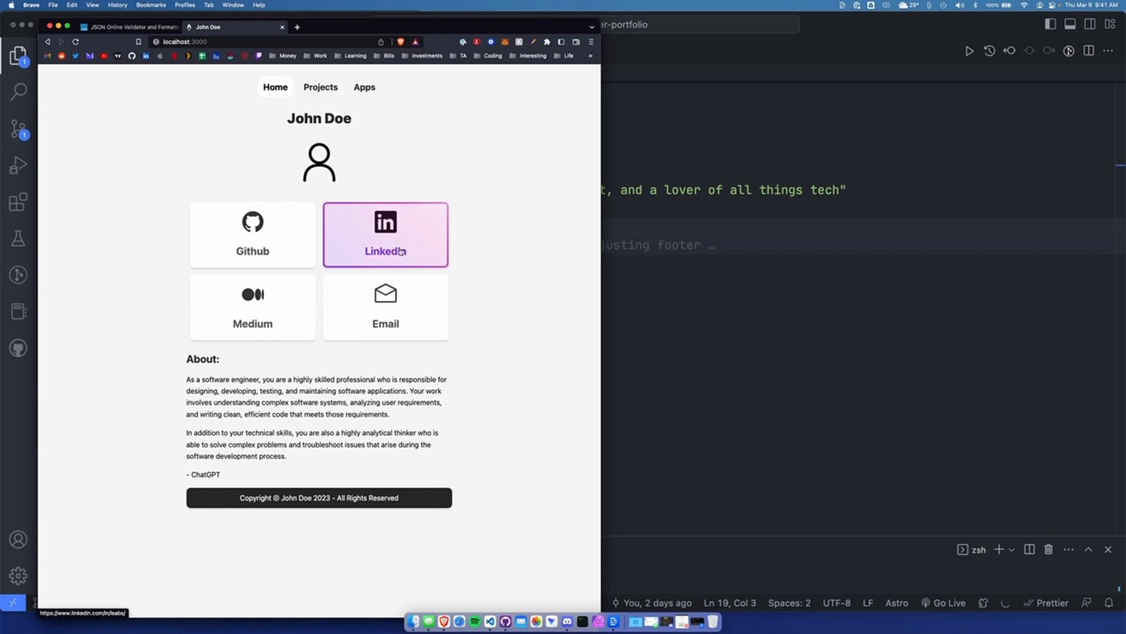
mouse_move(252, 305)
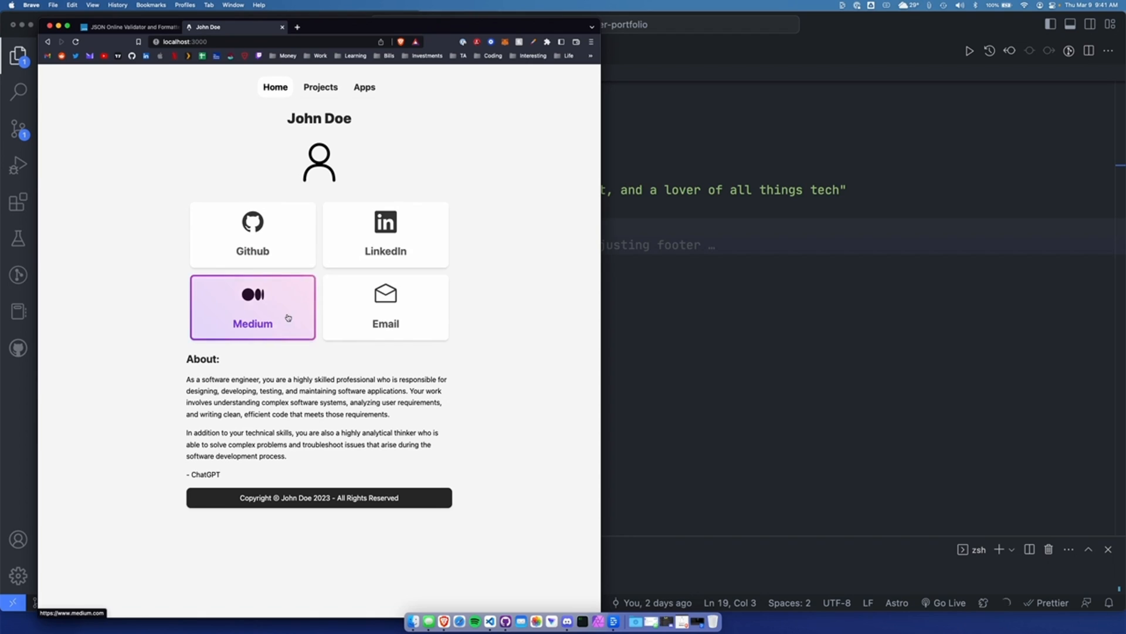
click(253, 235)
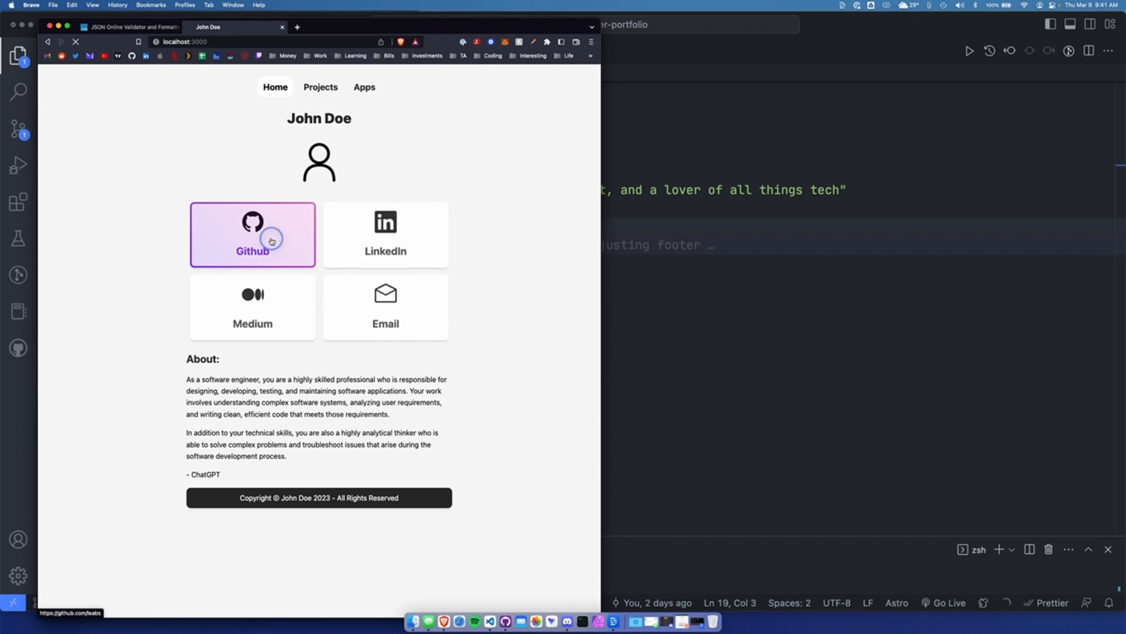
click(252, 234)
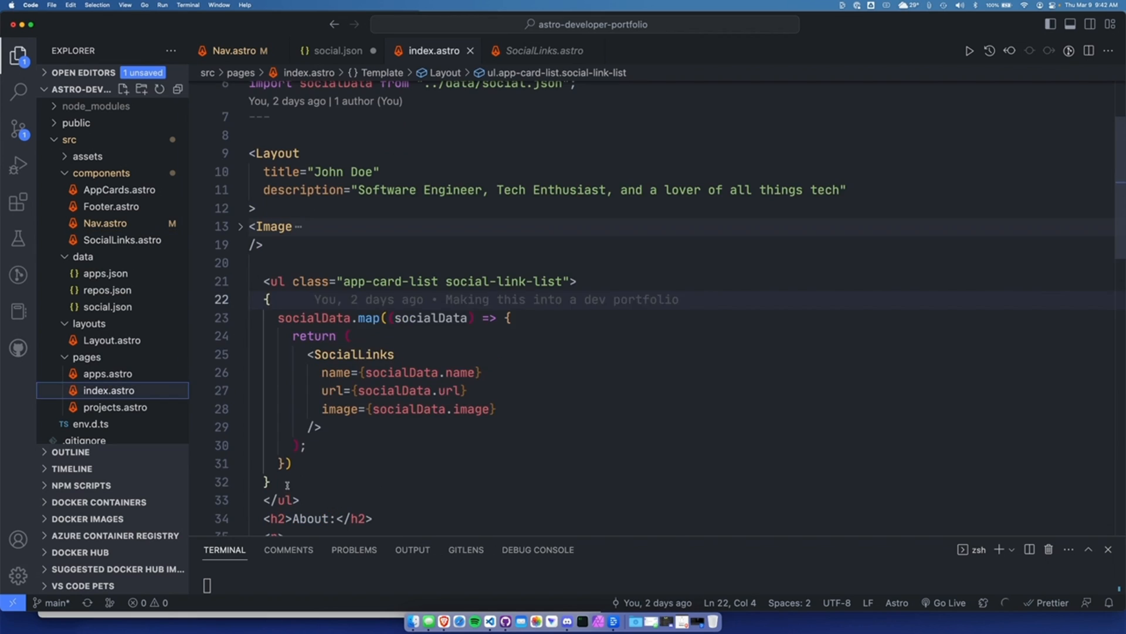
- Step the cursor through the socialData map callback and its closing brace in index.astro
click(270, 482)
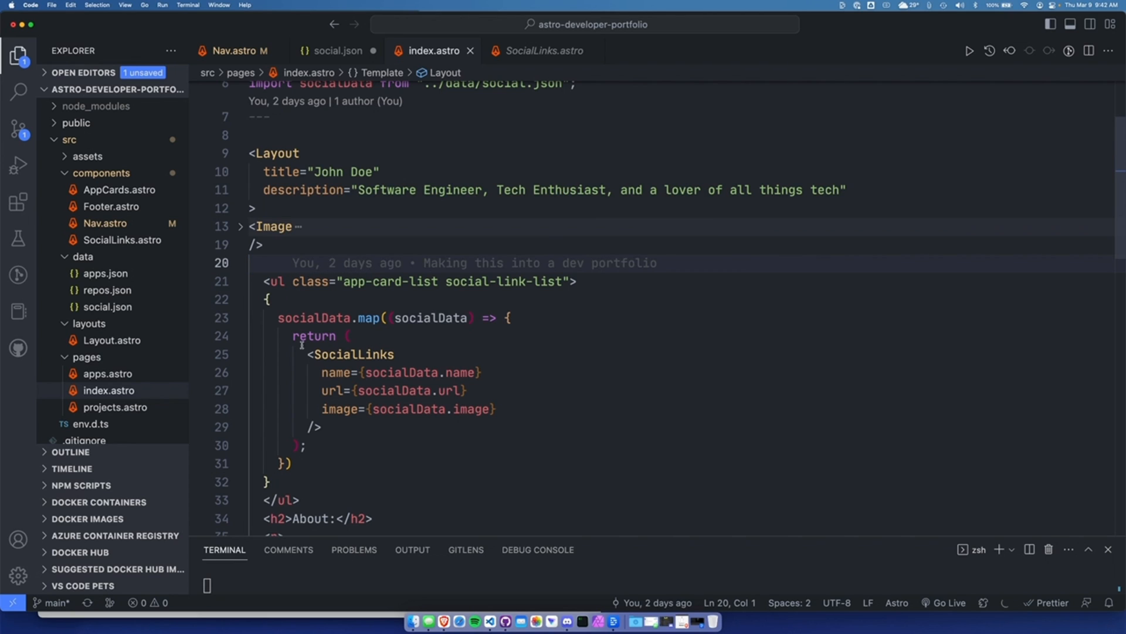
click(291, 463)
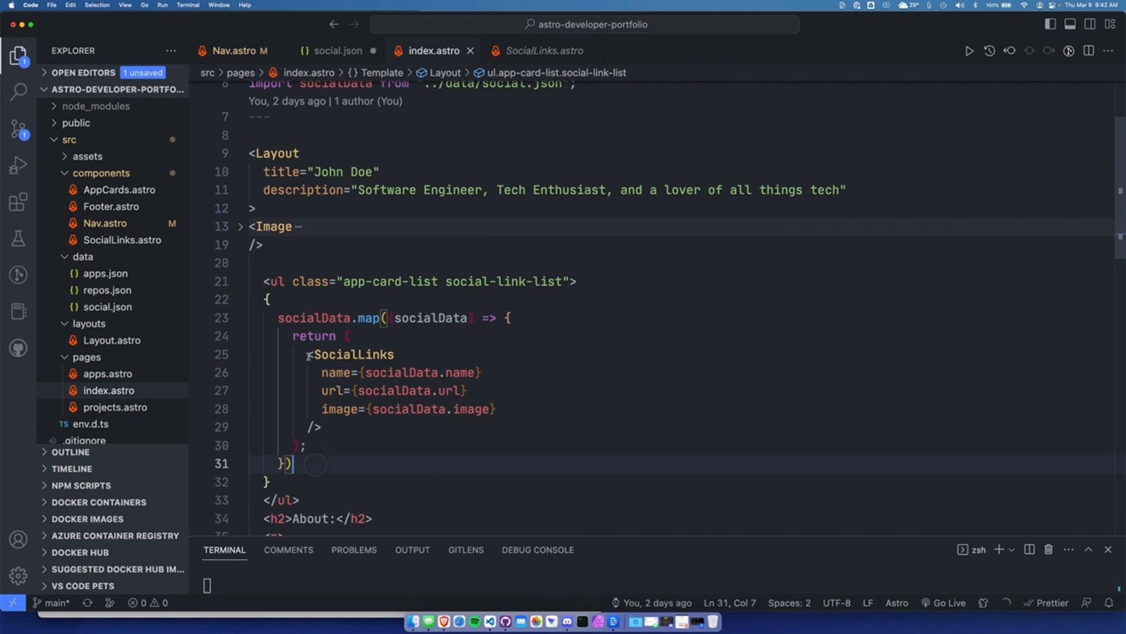
click(268, 481)
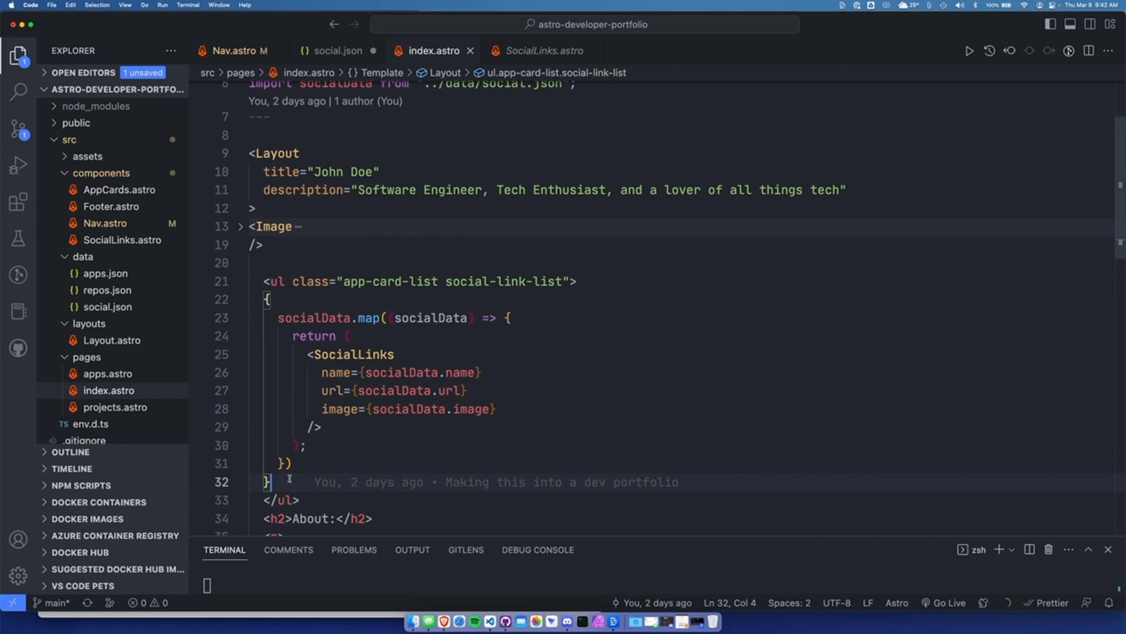